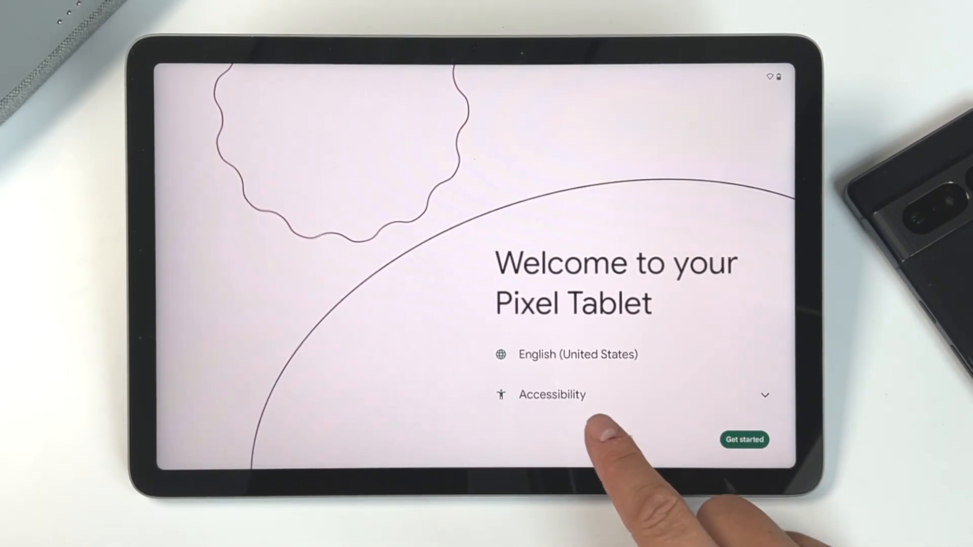
# Step: Expand the Accessibility options on the welcome screen, then begin setup with Get started
pyautogui.click(551, 394)
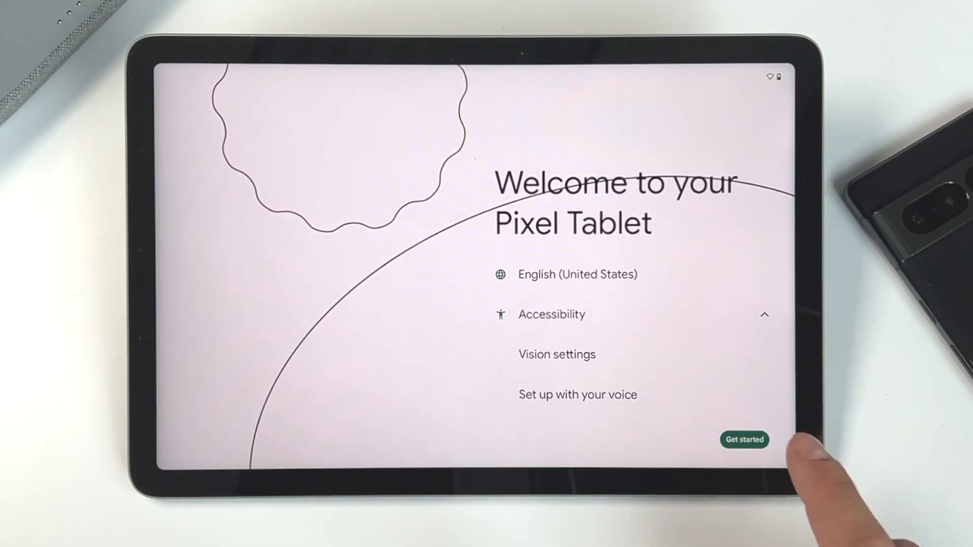
pyautogui.click(744, 440)
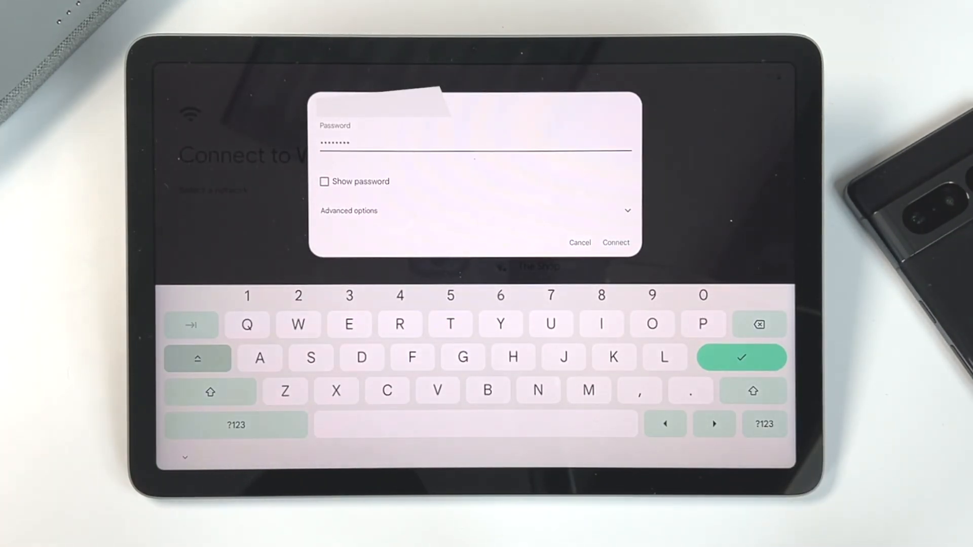
# Step: Join the Wi-Fi network using the entered password and connect the tablet
pyautogui.click(615, 242)
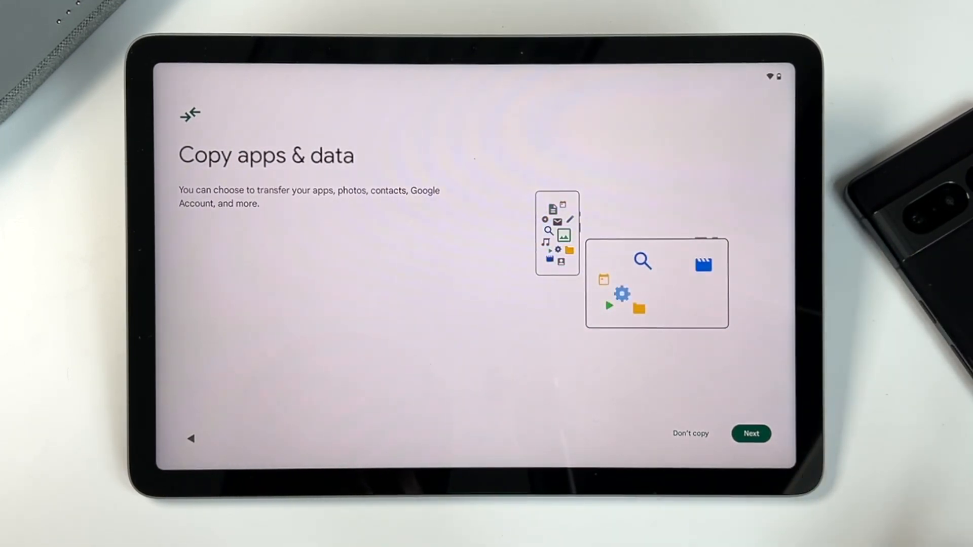
# Step: Back out of Use your old device and choose Don't copy for apps and data
pyautogui.click(751, 434)
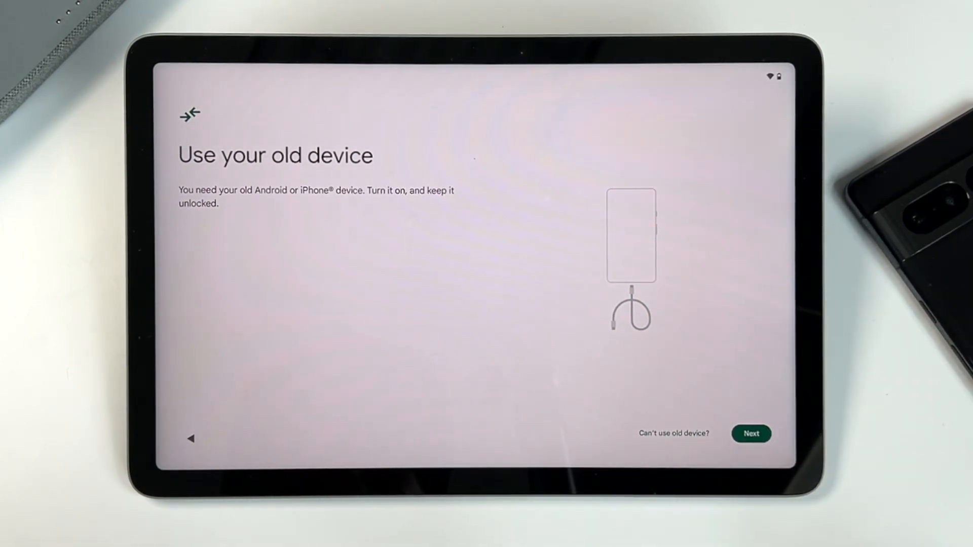
pyautogui.click(751, 433)
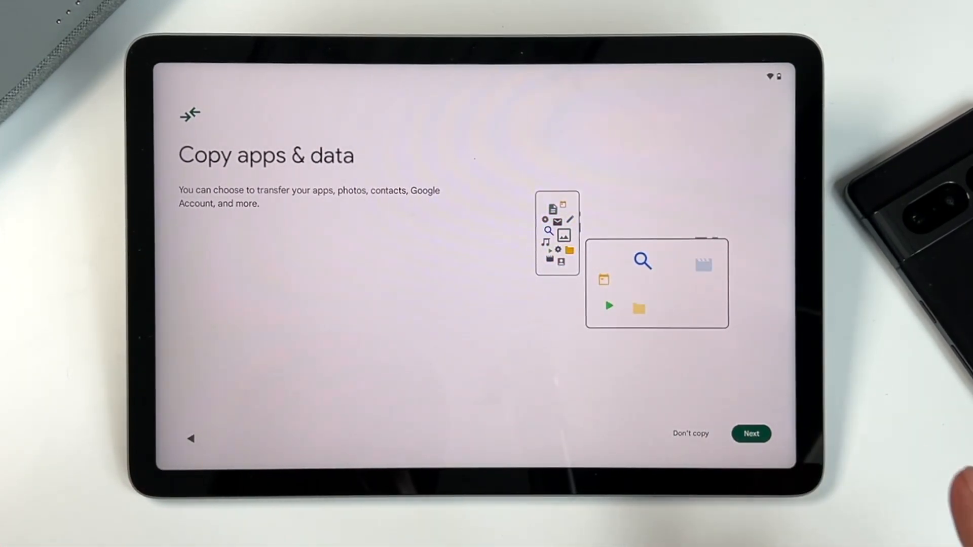
pyautogui.click(751, 433)
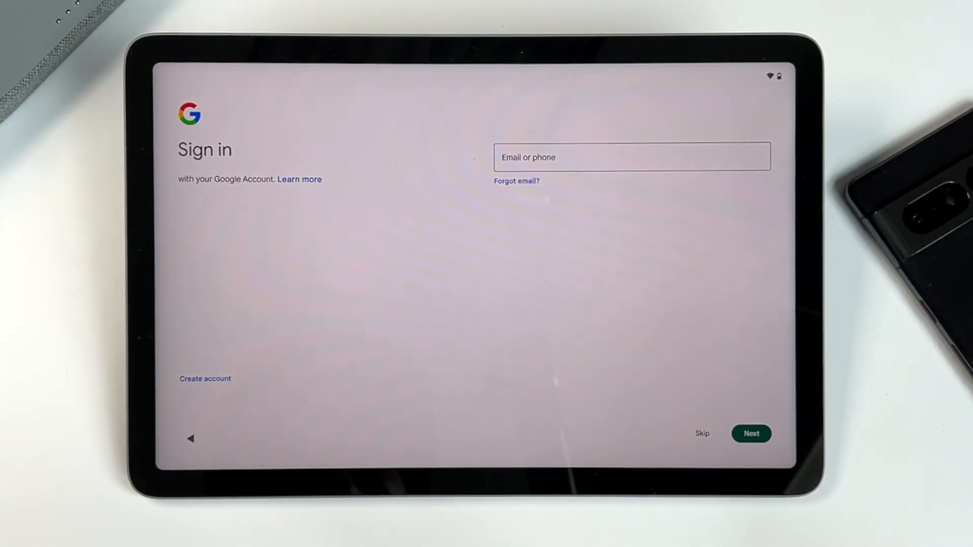
# Step: Sign in with the Google account email and password and accept Google's terms with I agree
pyautogui.click(632, 156)
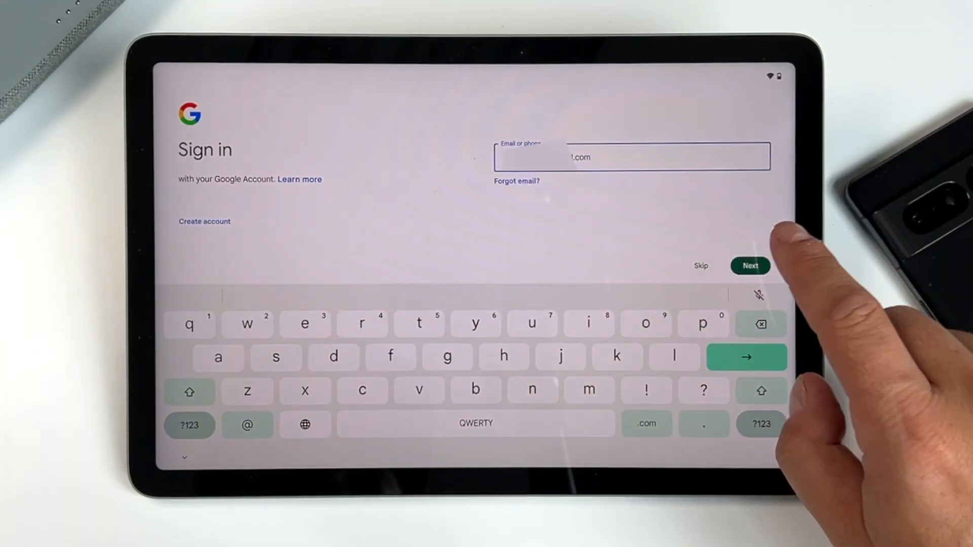
pyautogui.click(750, 265)
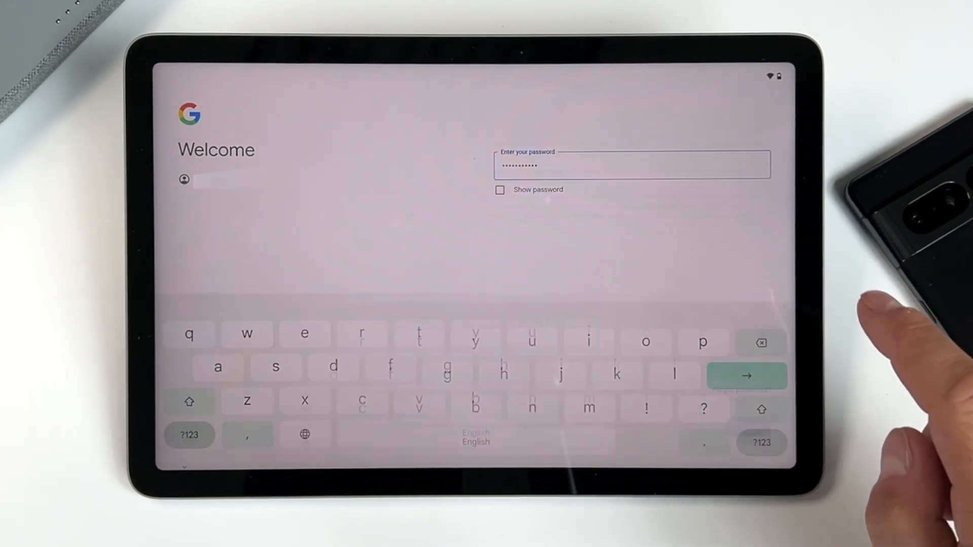
pyautogui.click(747, 375)
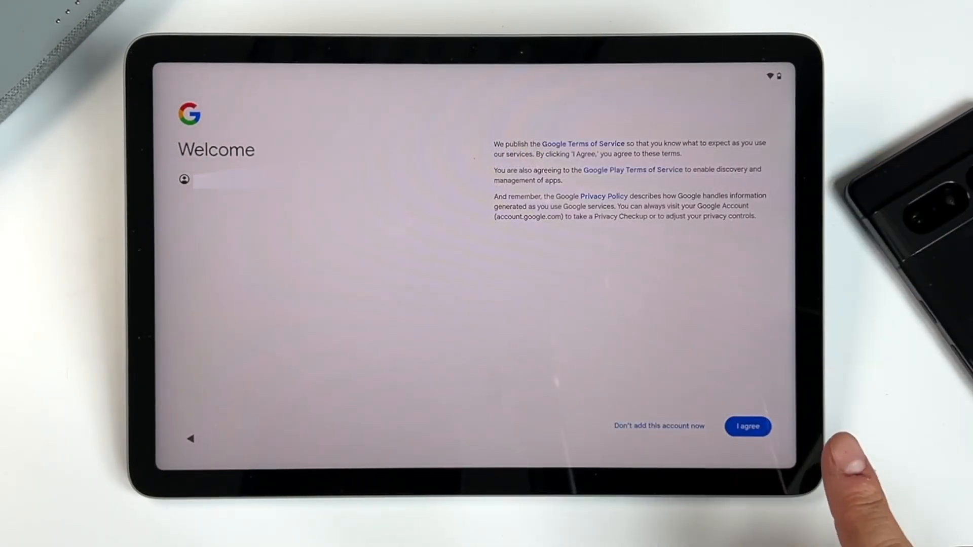
pyautogui.click(748, 427)
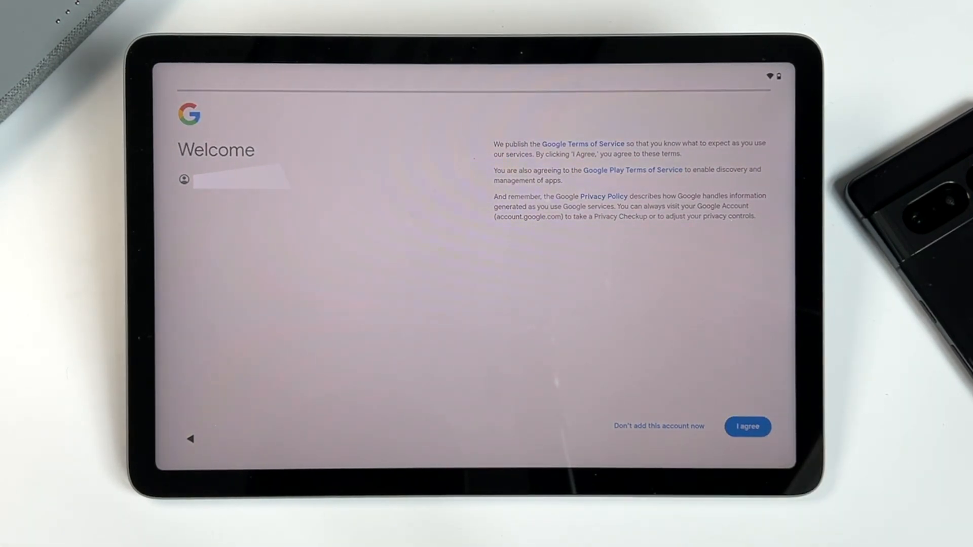
pyautogui.click(747, 427)
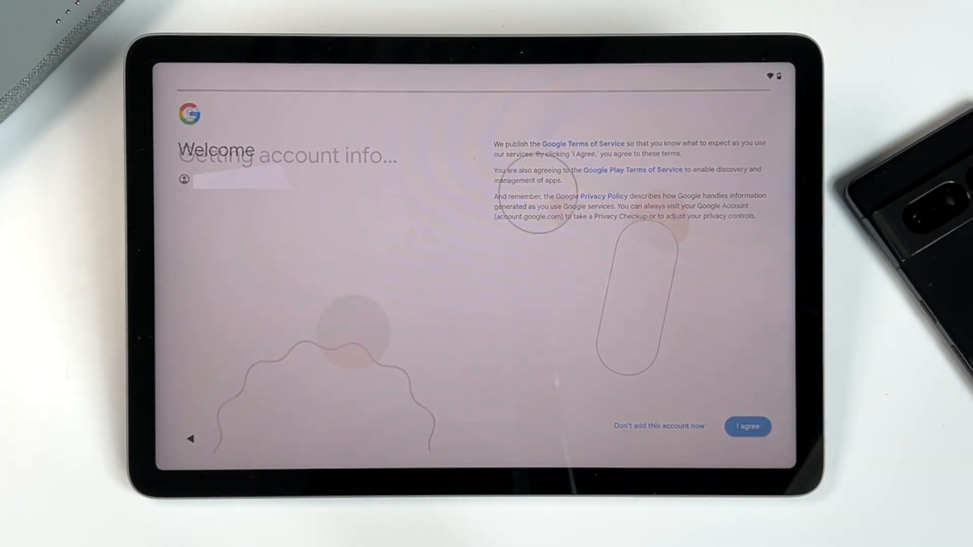
pyautogui.click(747, 427)
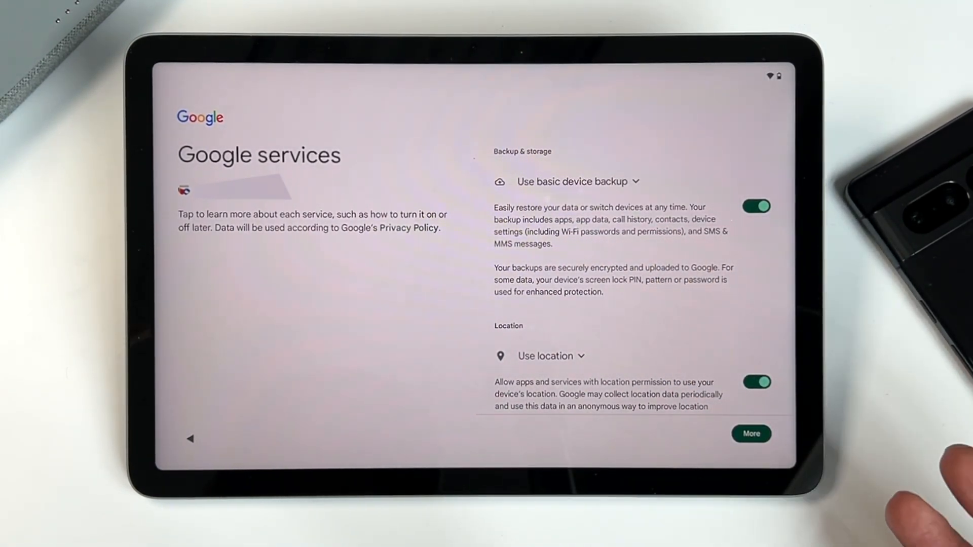
# Step: Review the Google services details and turn off Send usage and diagnostic data
pyautogui.scroll(-3)
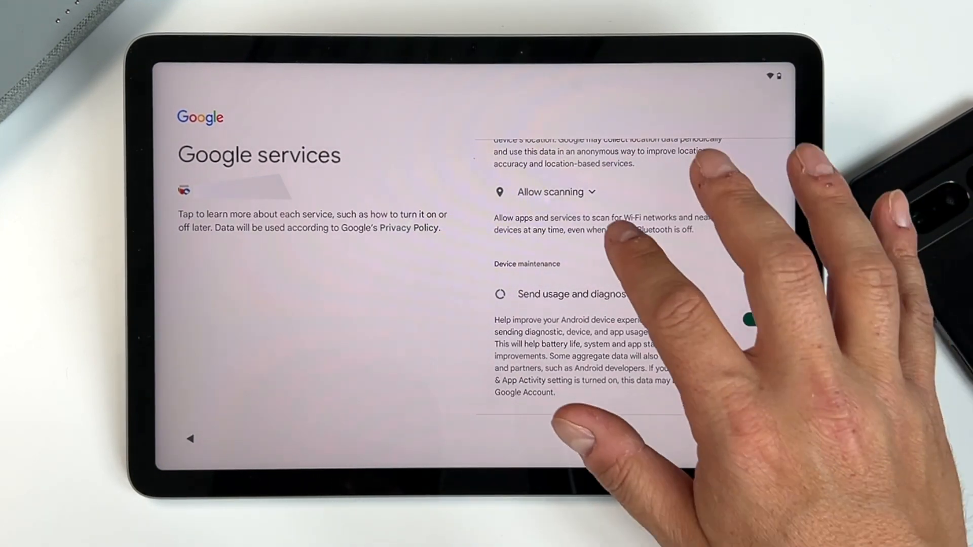
pyautogui.click(553, 191)
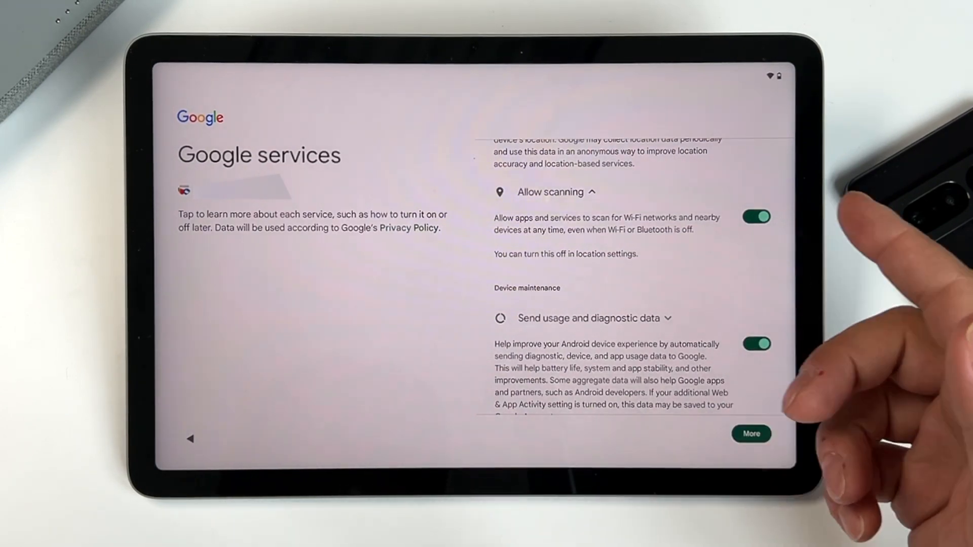
pyautogui.scroll(-3)
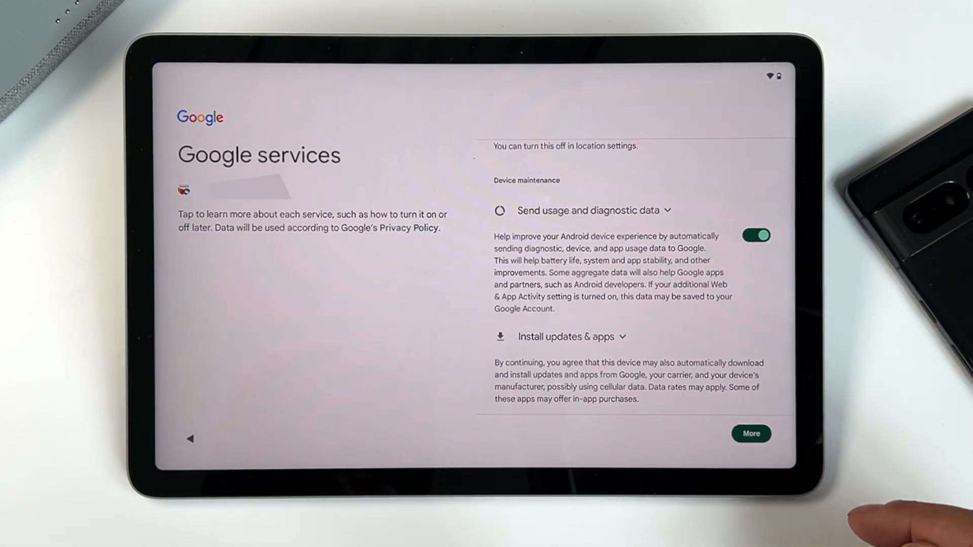
pyautogui.click(756, 235)
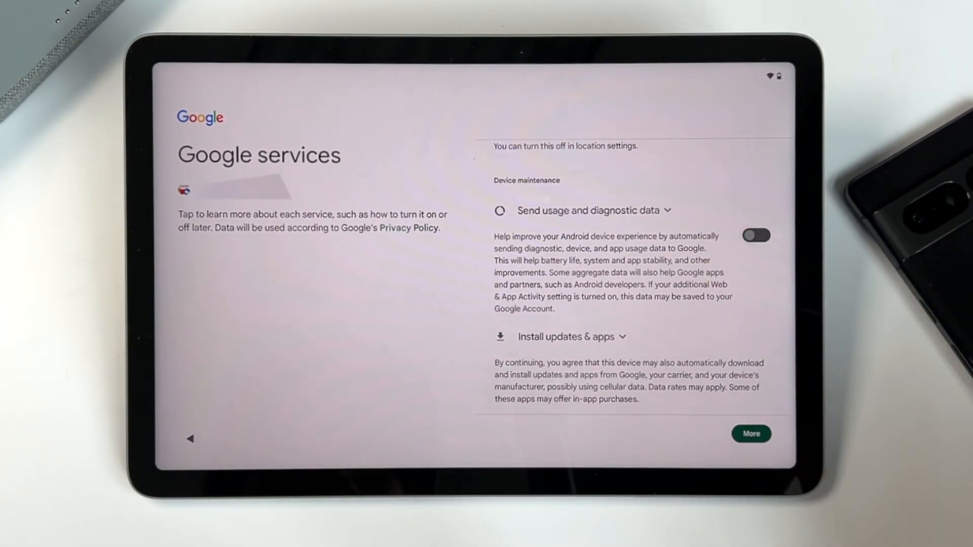
pyautogui.click(757, 235)
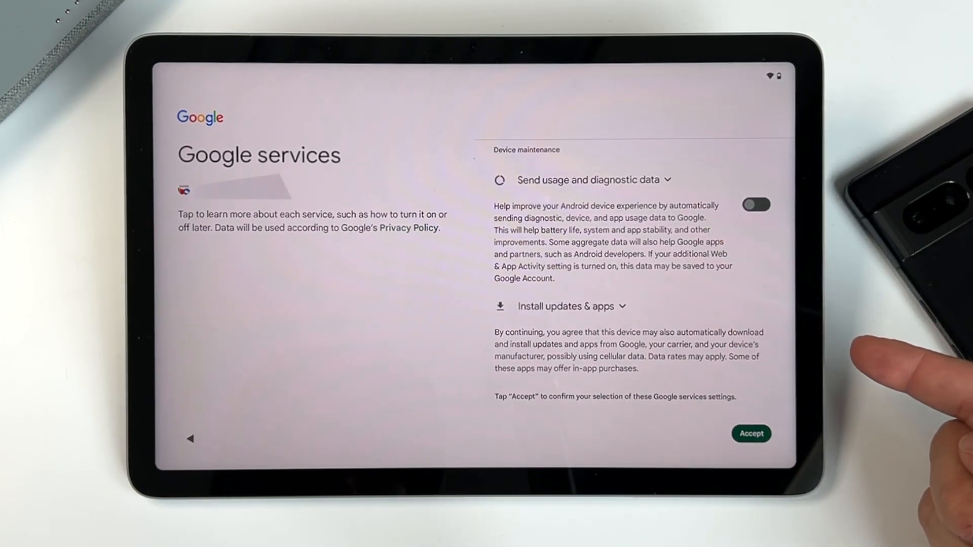
pyautogui.click(569, 306)
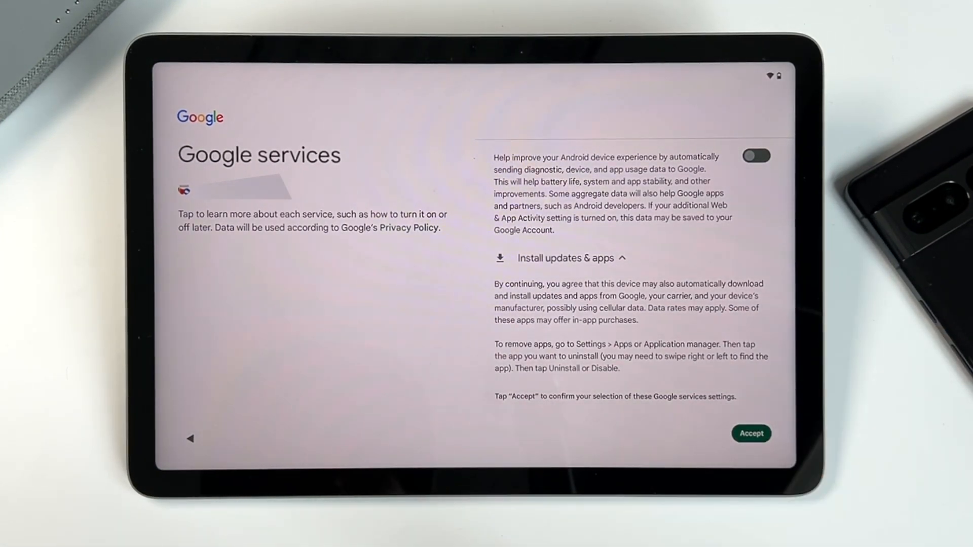
# Step: Accept the Google services settings and continue past the warranty and safety page
pyautogui.click(751, 433)
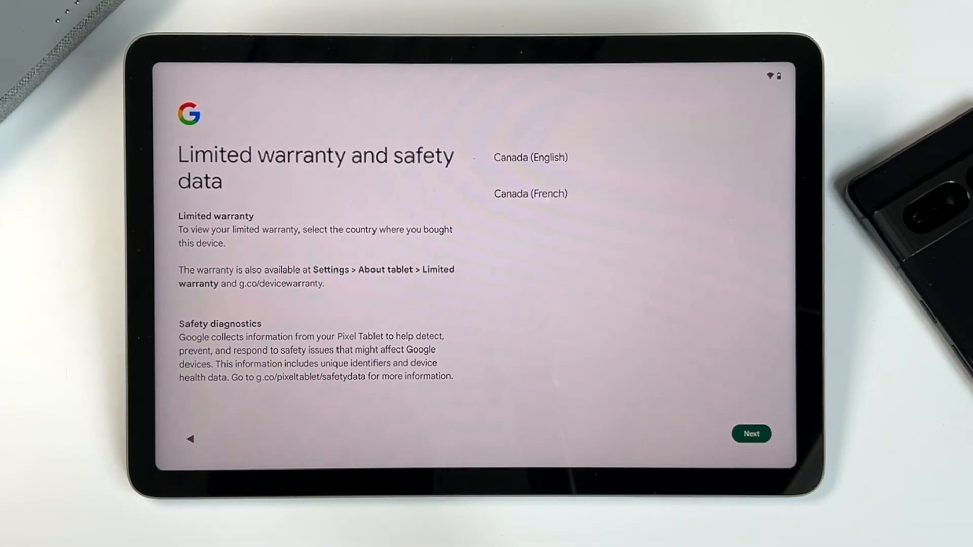
pyautogui.click(751, 433)
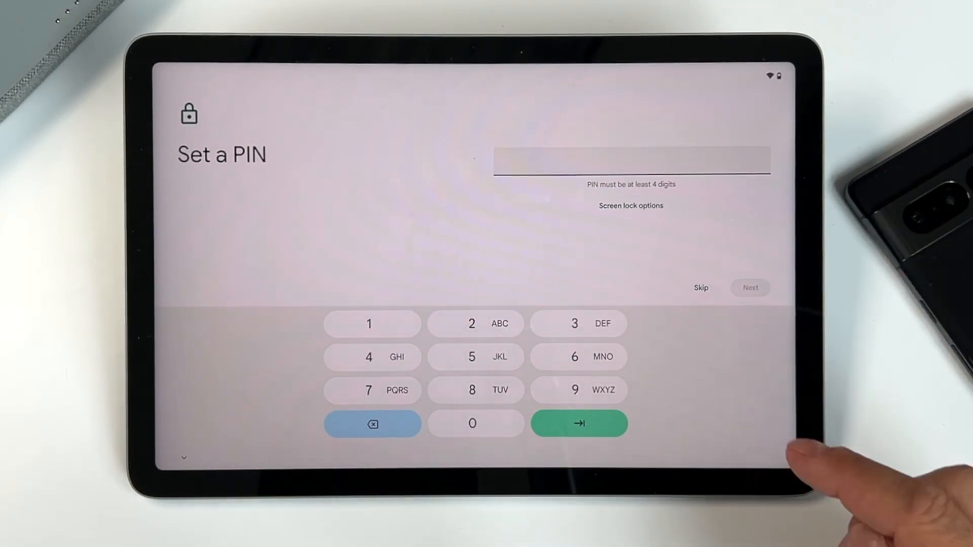
# Step: Keep PIN as the screen lock type, enter a four-digit PIN and confirm it by re-entry
pyautogui.click(631, 206)
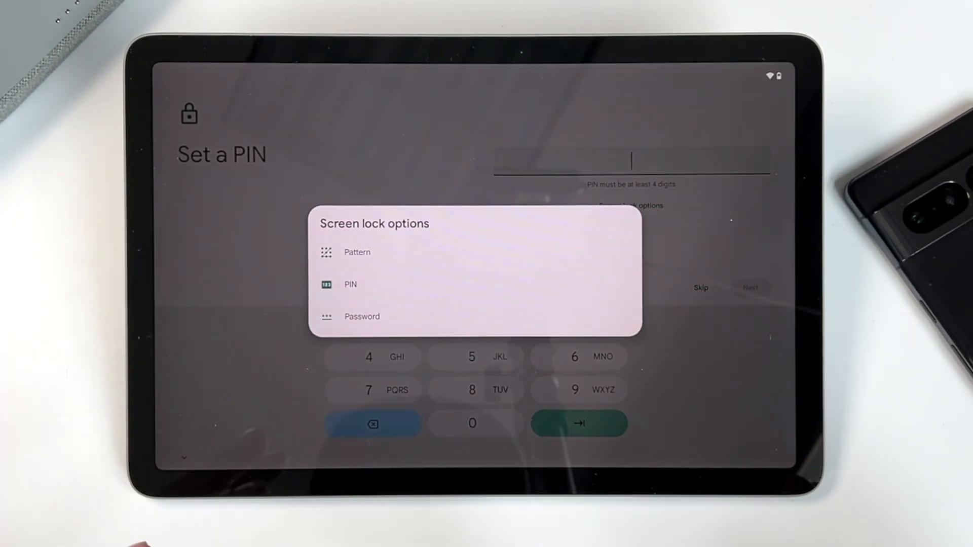
pyautogui.click(350, 283)
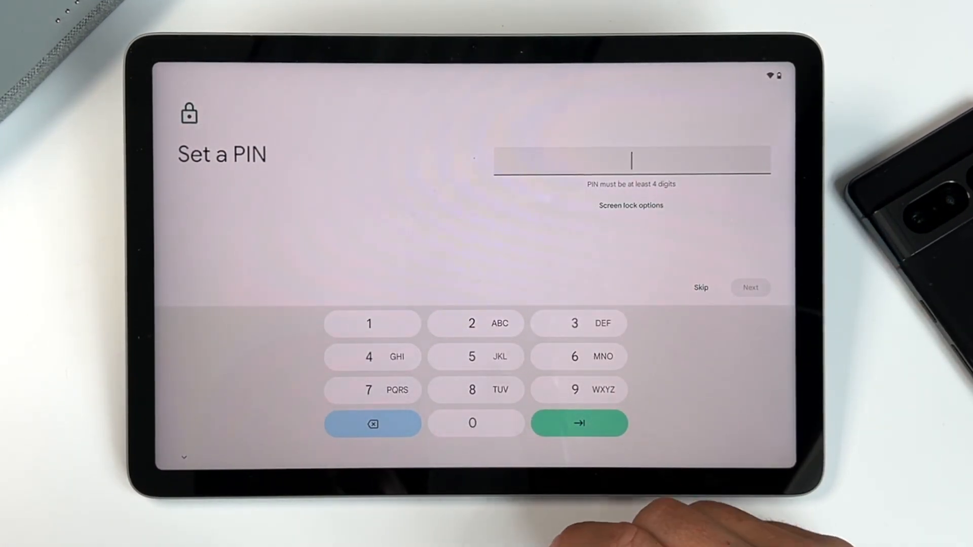
pyautogui.click(472, 424)
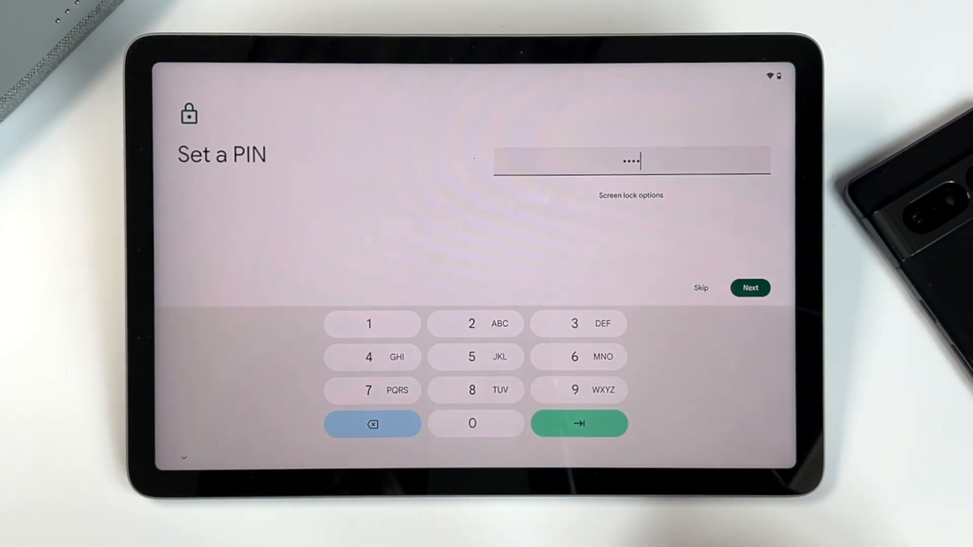
pyautogui.click(750, 287)
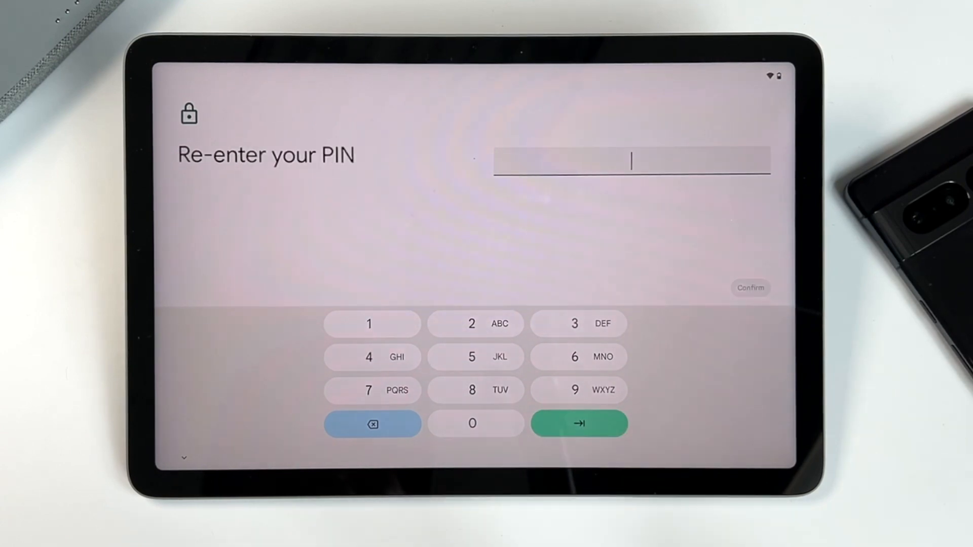
pyautogui.click(471, 423)
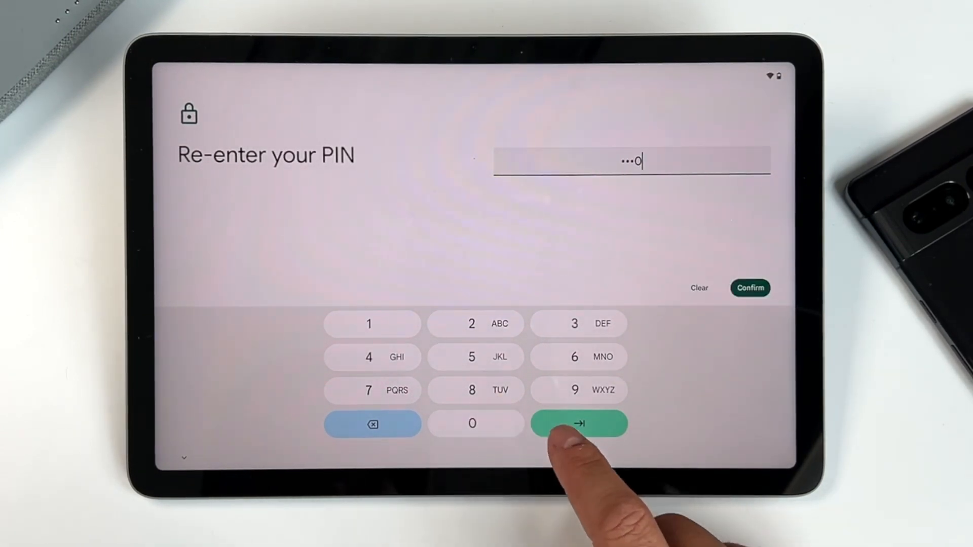
pyautogui.click(579, 424)
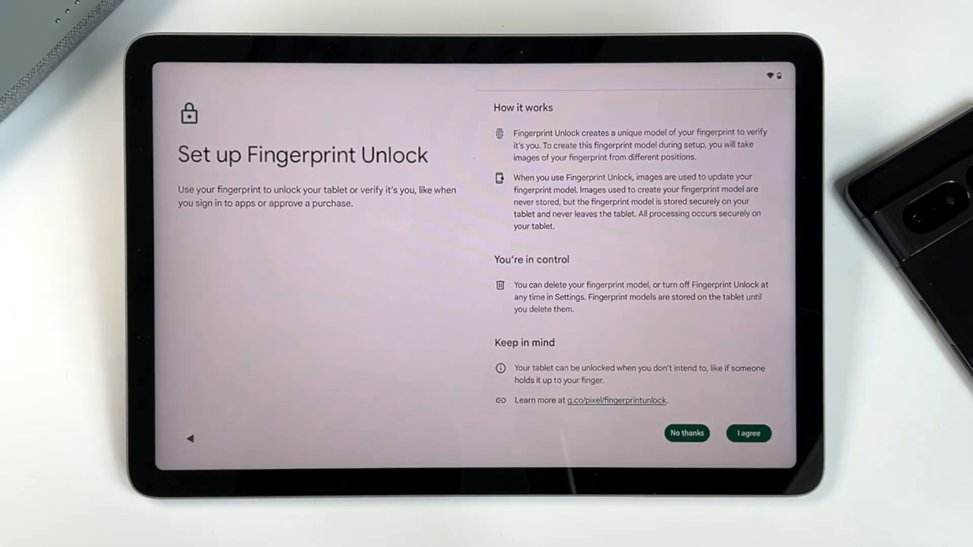
# Step: Agree to Fingerprint Unlock, enrol a finger on the power-button sensor and continue once added
pyautogui.click(748, 432)
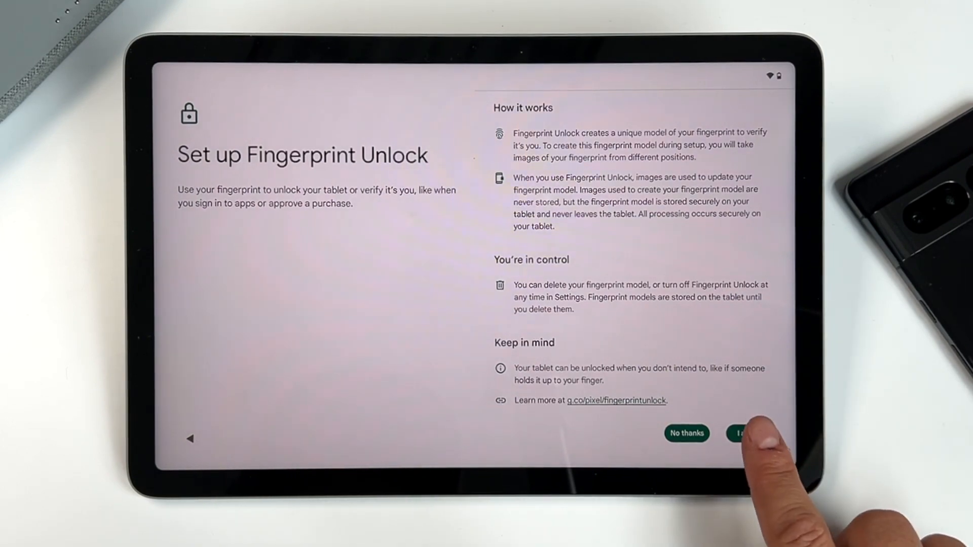
pyautogui.click(745, 433)
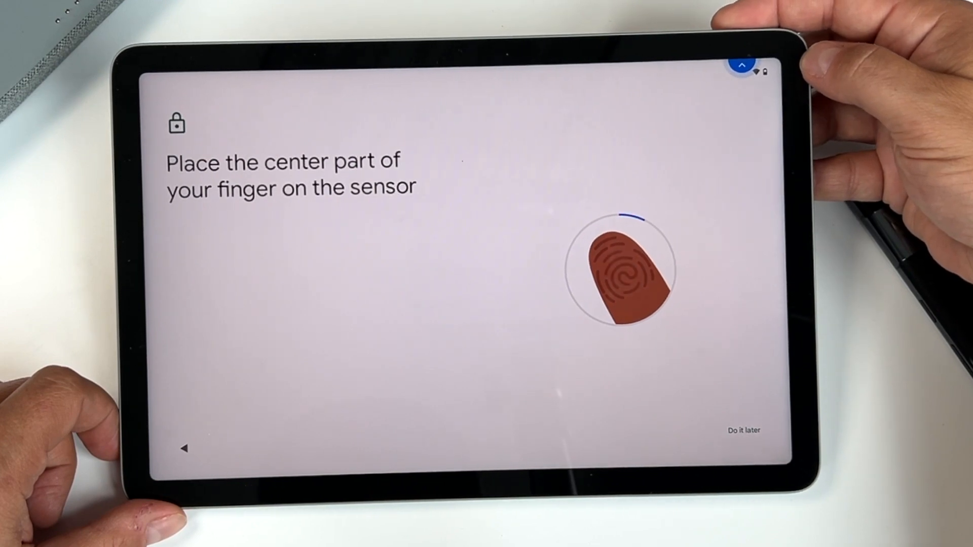
pyautogui.click(620, 273)
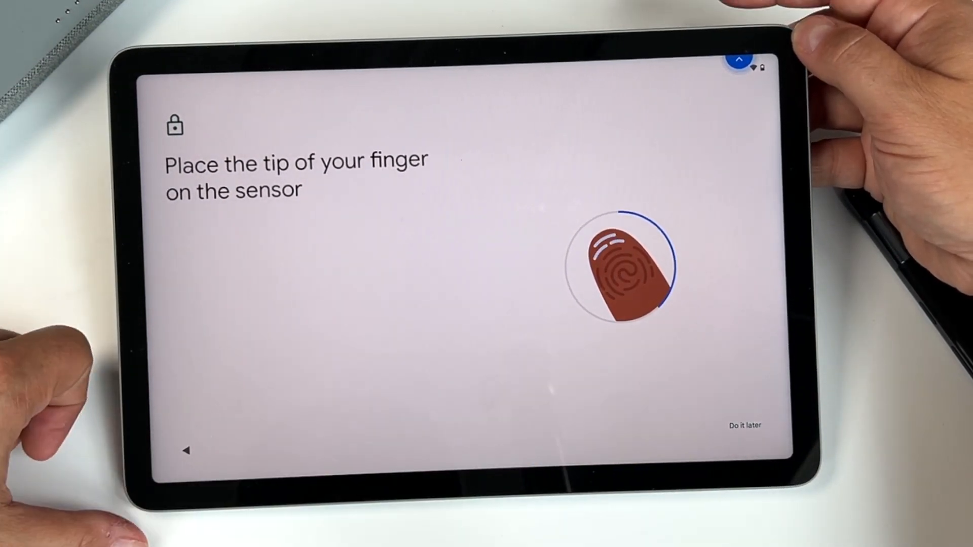
pyautogui.click(616, 260)
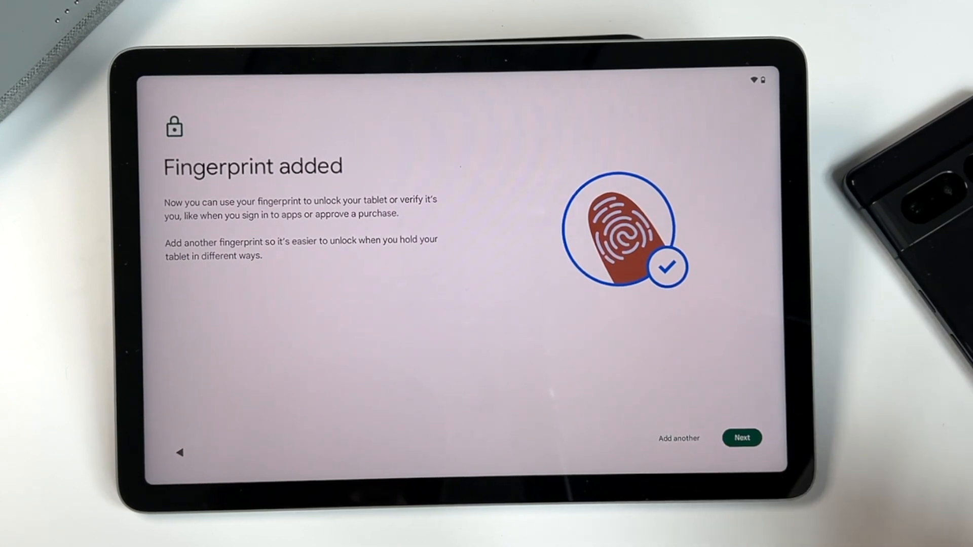
pyautogui.click(741, 438)
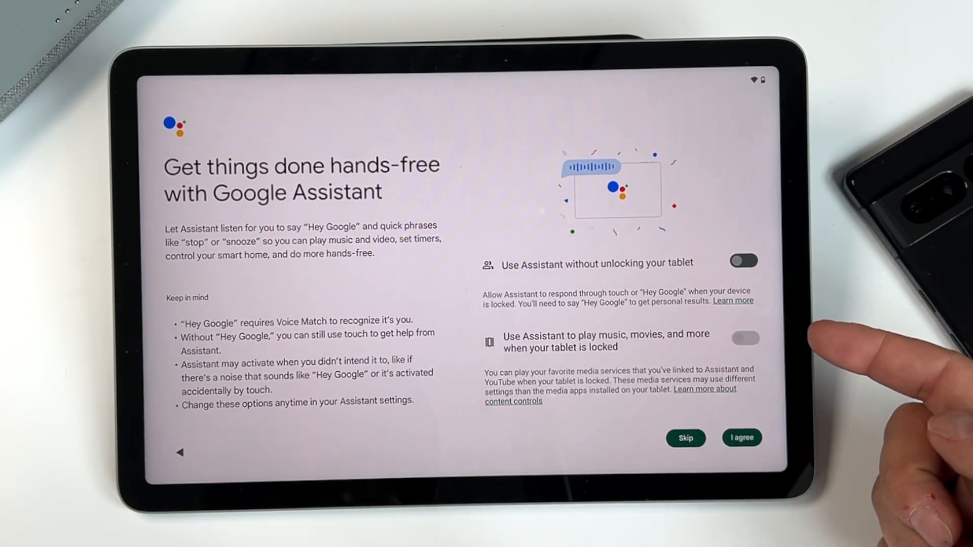
# Step: Enable Assistant responses while the tablet is locked and agree to activate Voice Match
pyautogui.click(745, 338)
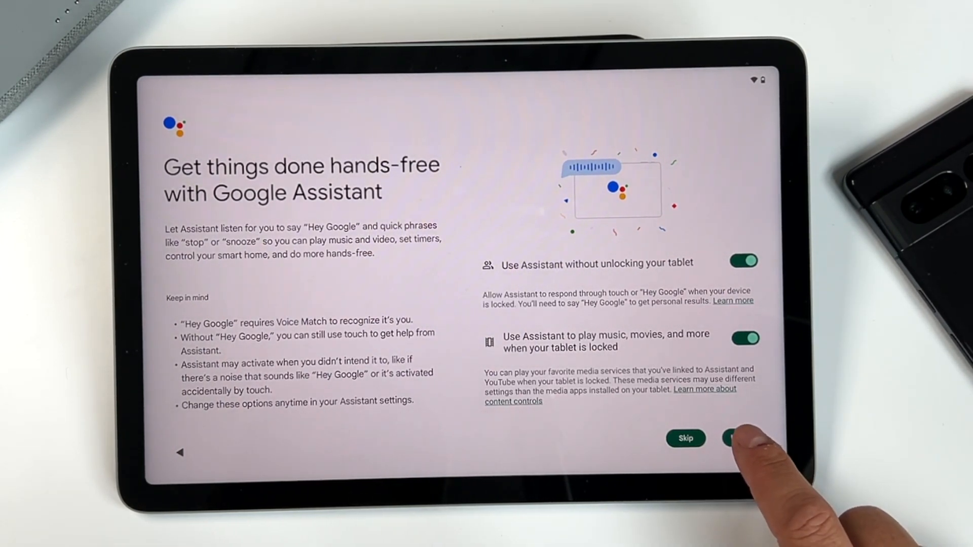
pyautogui.click(739, 438)
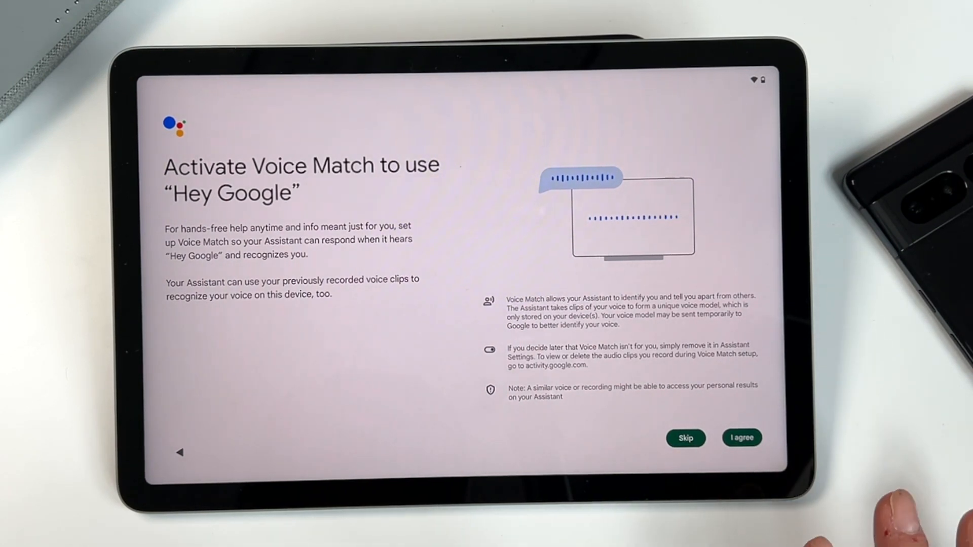
pyautogui.click(741, 438)
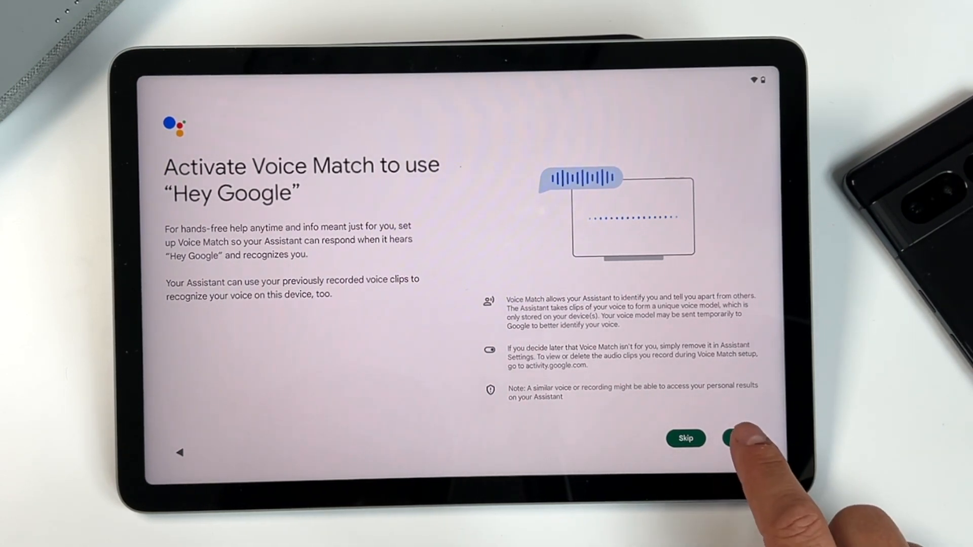
pyautogui.click(739, 439)
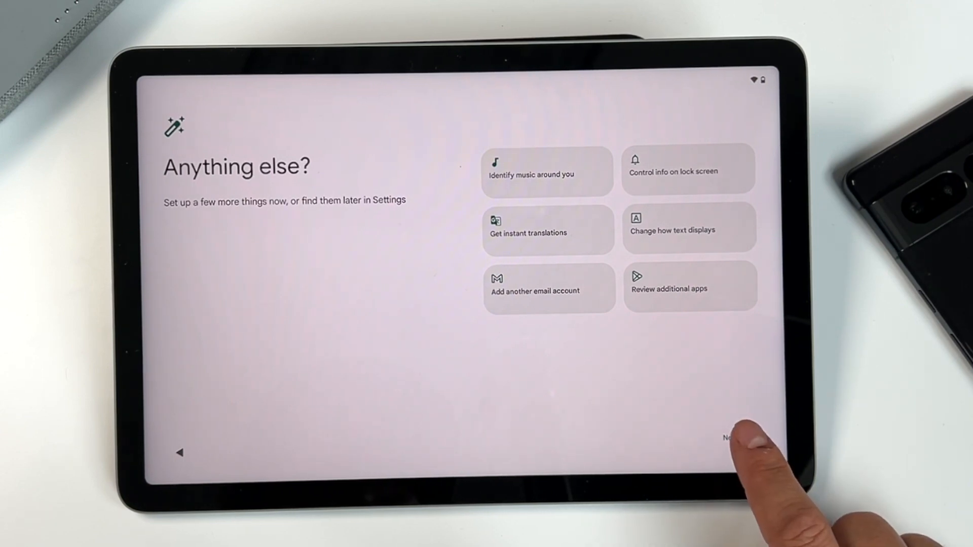
# Step: Skip the Anything else? extras, decline tips emails with No thanks and finish the navigation step
pyautogui.click(729, 438)
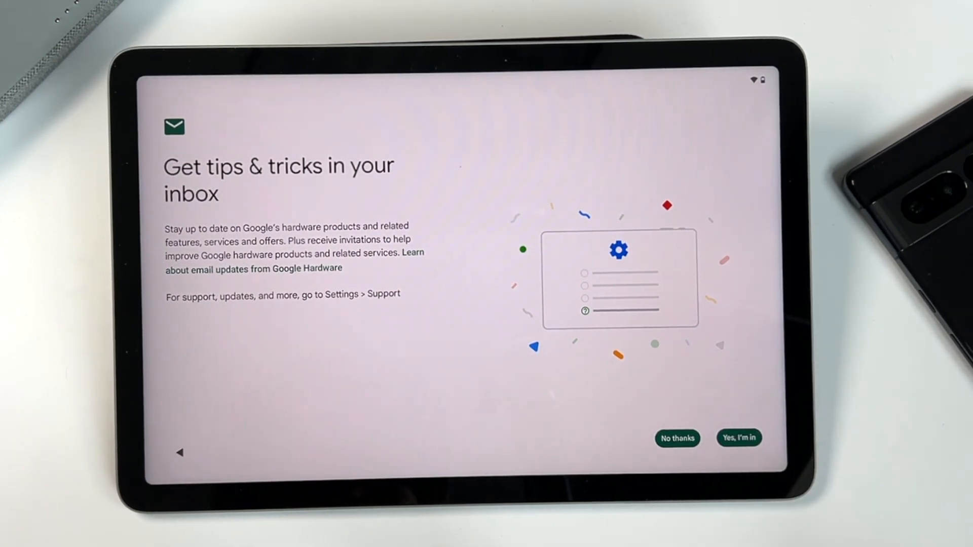
pyautogui.click(677, 439)
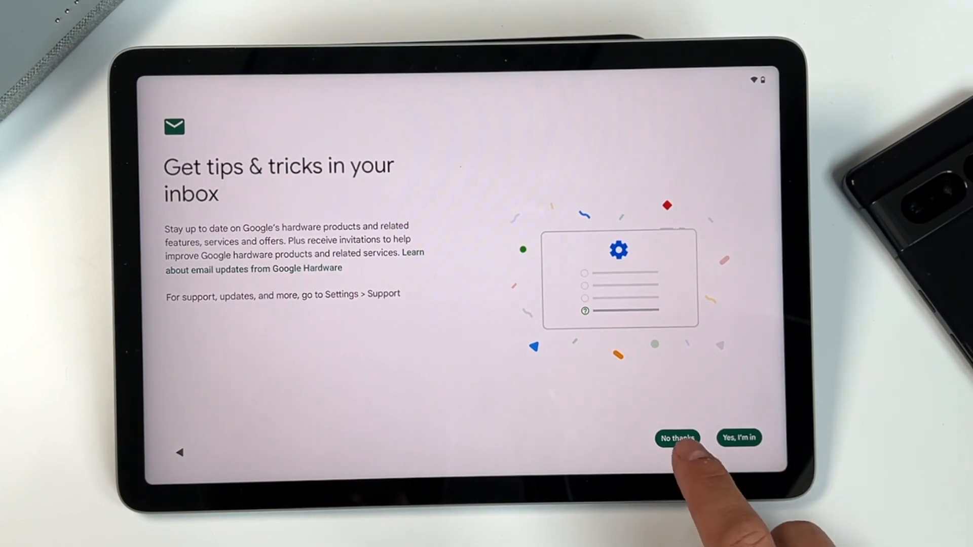
pyautogui.click(677, 439)
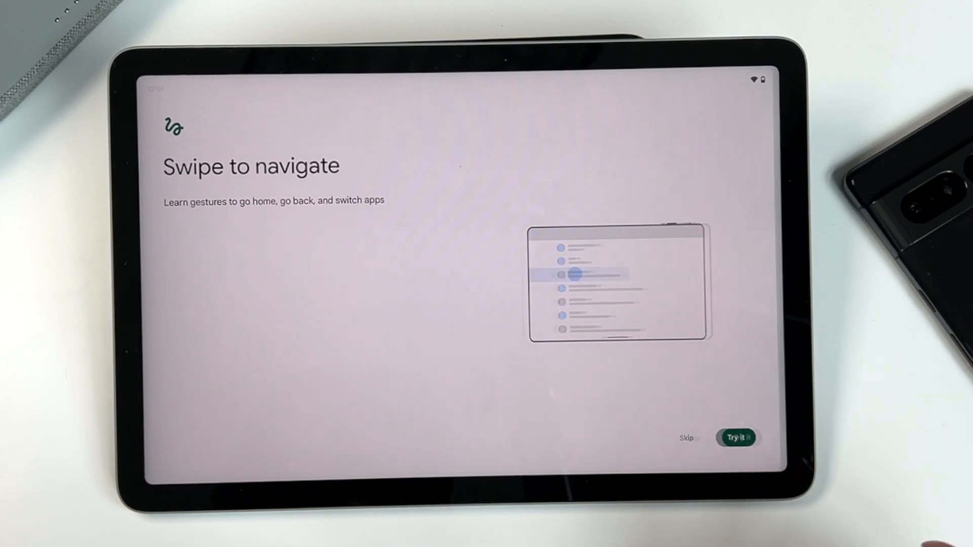
pyautogui.click(737, 438)
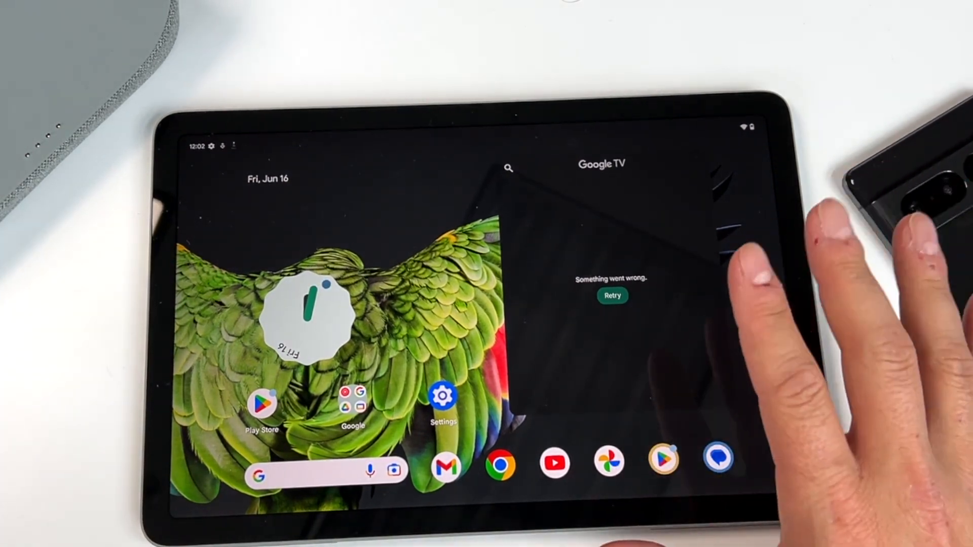
# Step: In Settings, search 'finger' and select the Fingerprint Unlock result
pyautogui.click(443, 400)
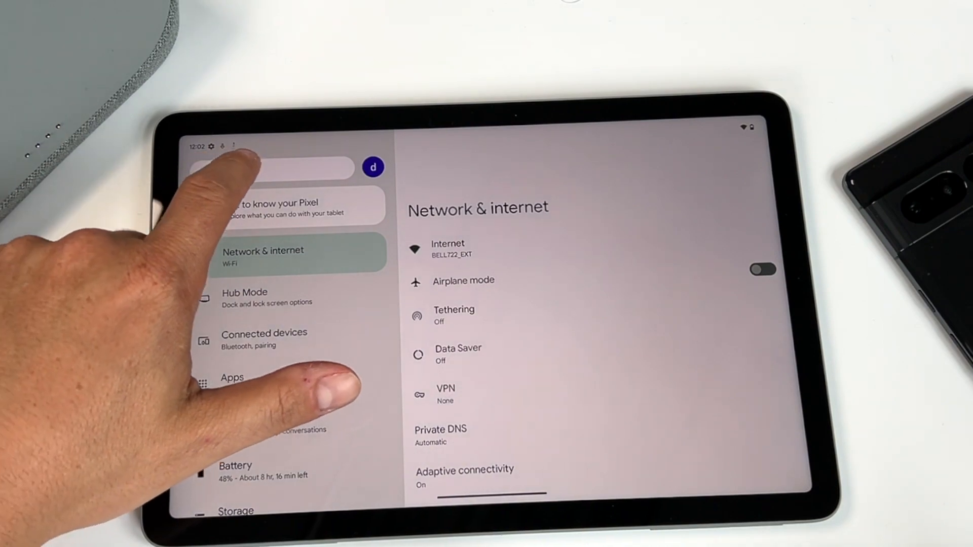
pyautogui.click(280, 167)
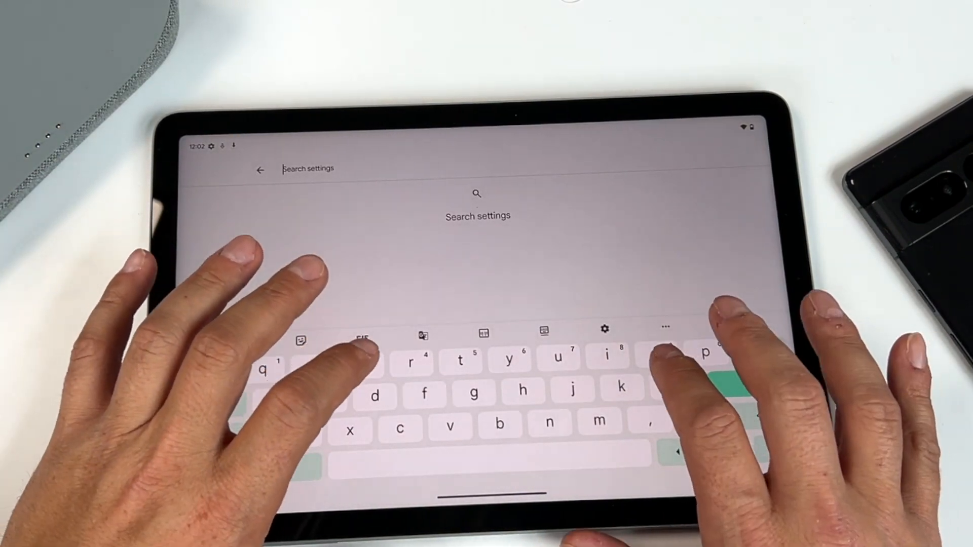
pyautogui.write('finger')
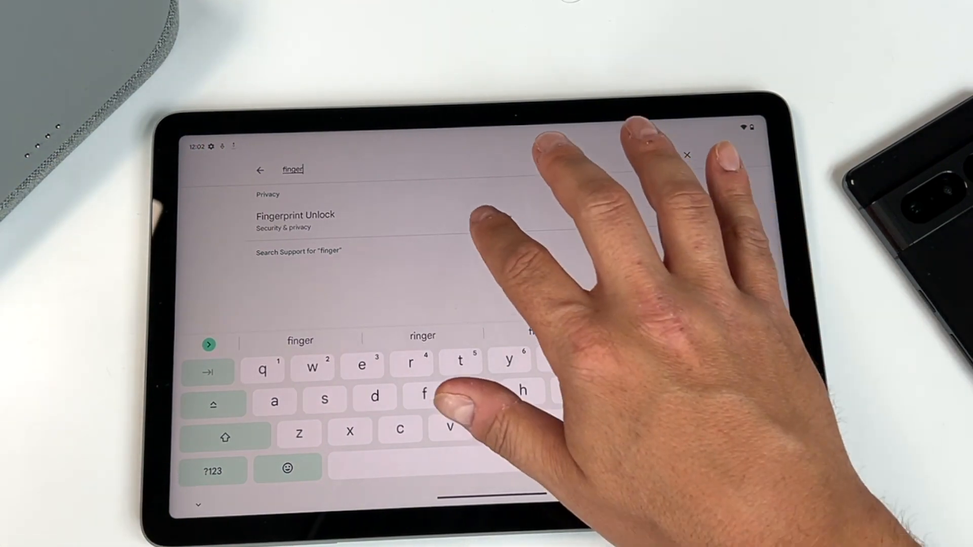
pyautogui.click(295, 220)
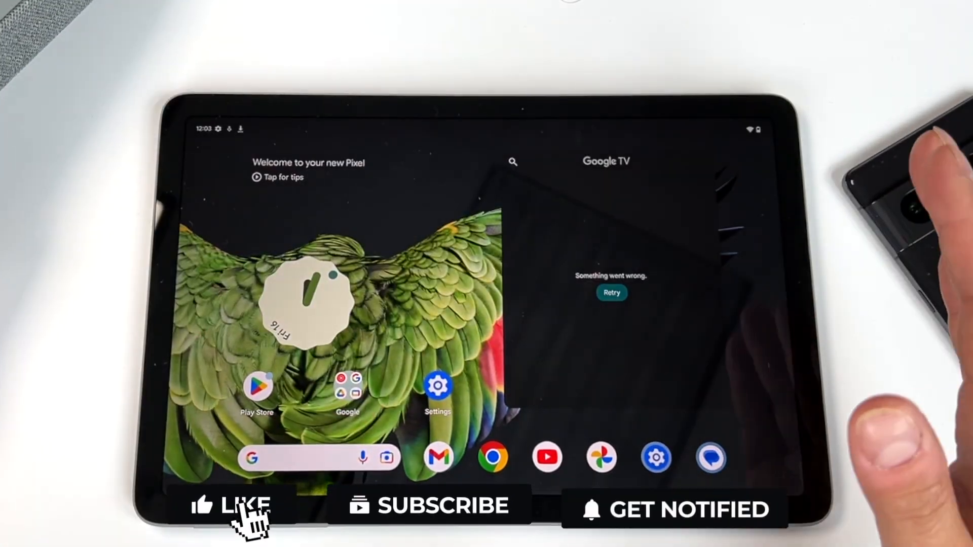
pyautogui.click(233, 505)
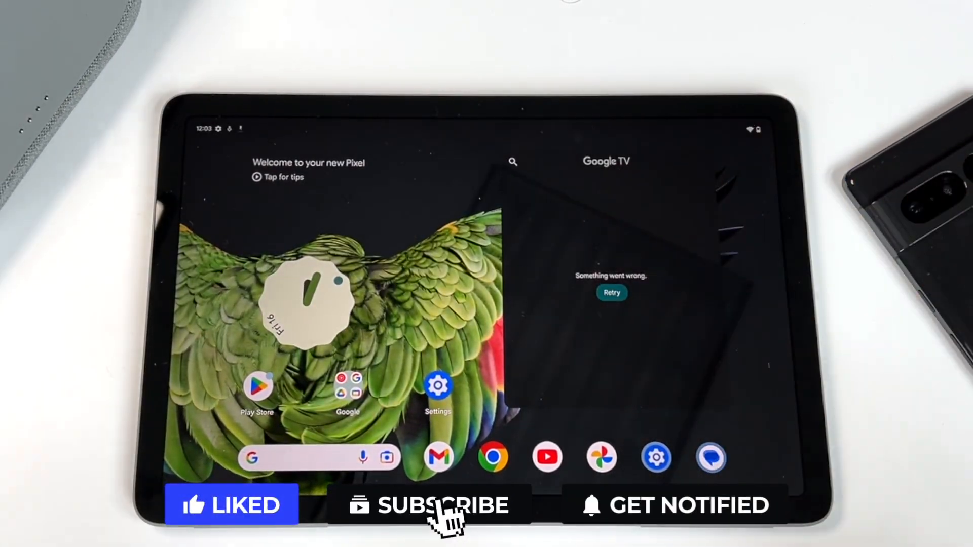
pyautogui.click(442, 505)
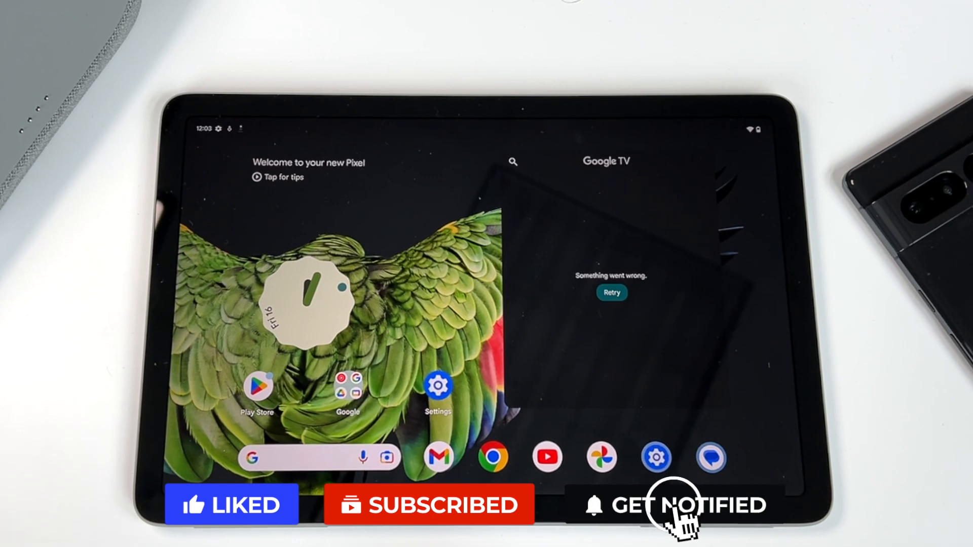